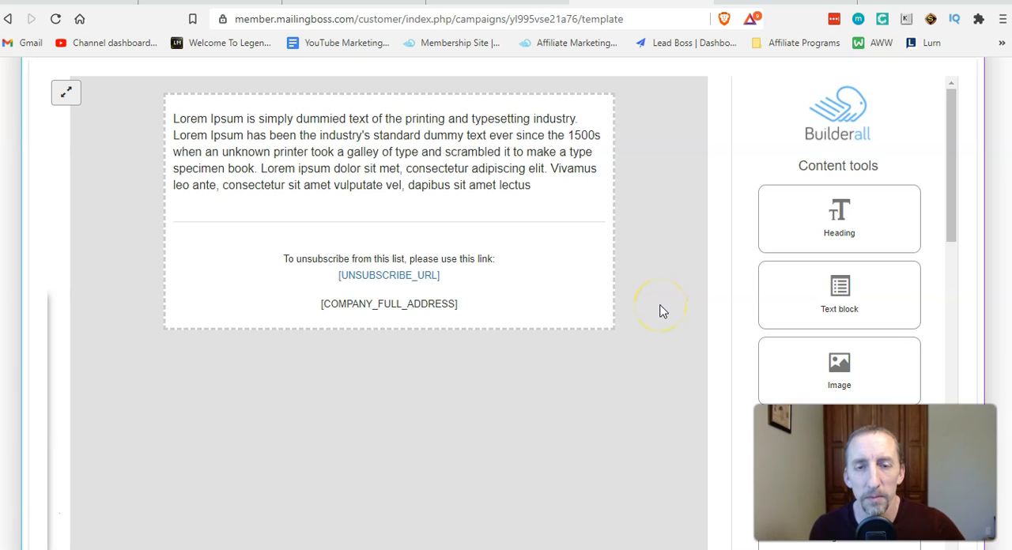
pyautogui.moveTo(662, 310)
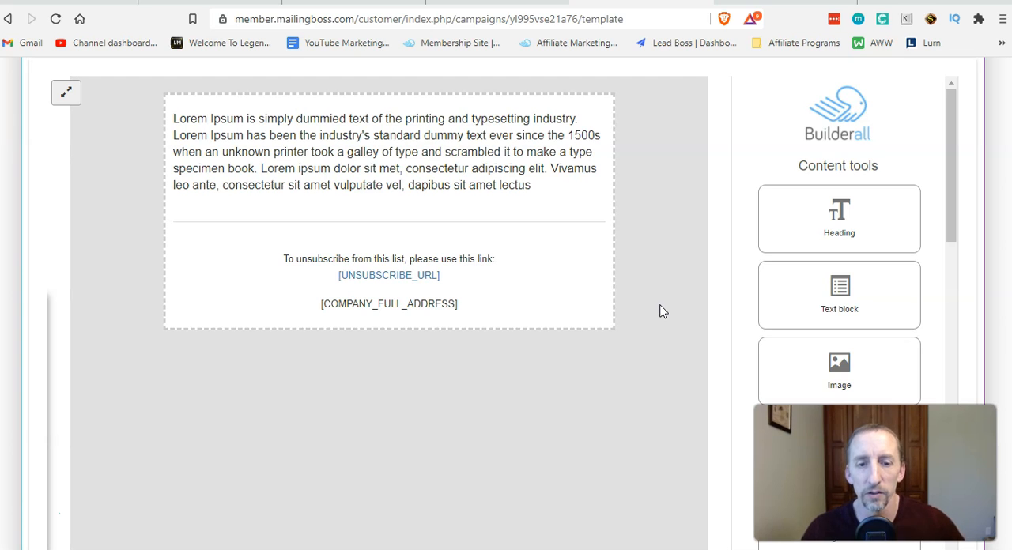
pyautogui.moveTo(654, 289)
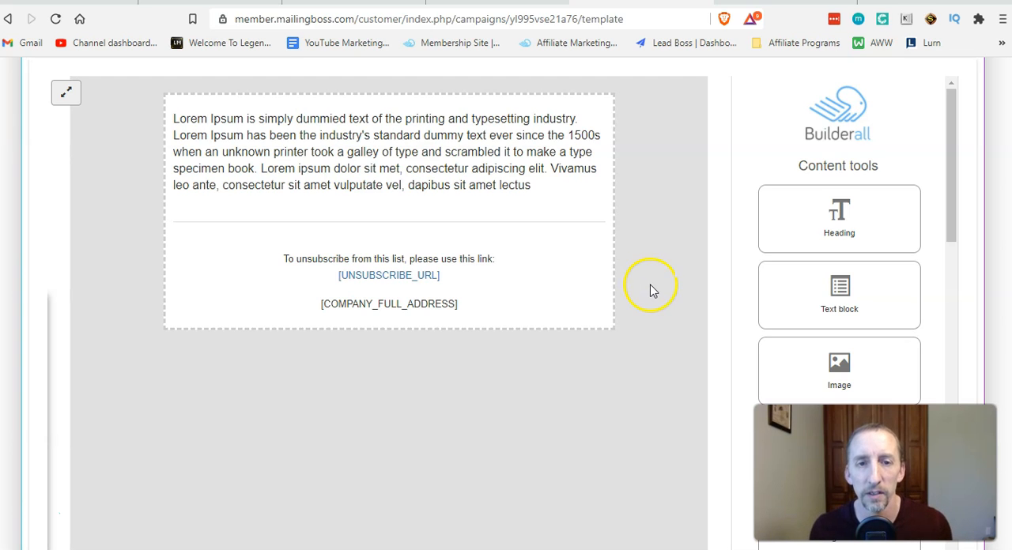
pyautogui.moveTo(652, 285)
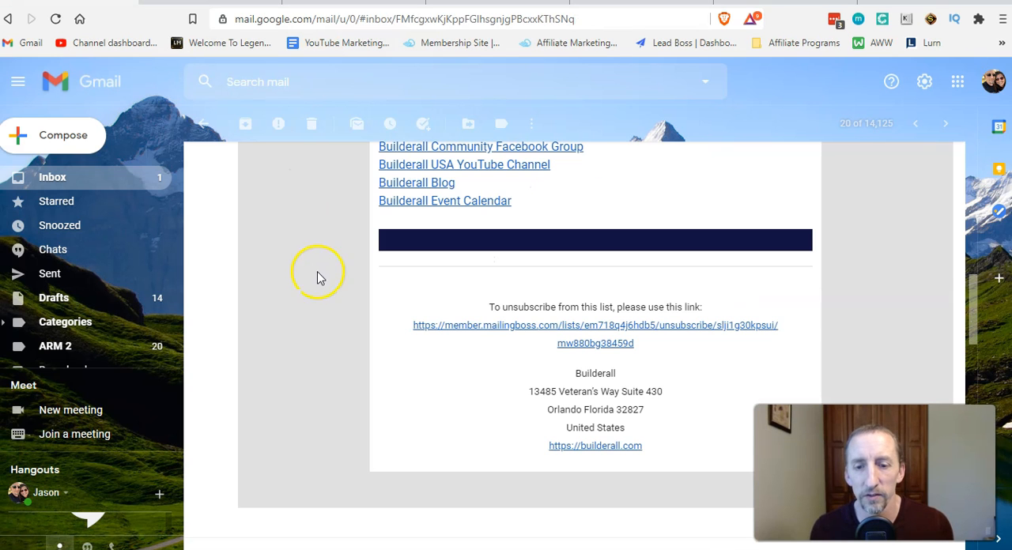
pyautogui.moveTo(335, 306)
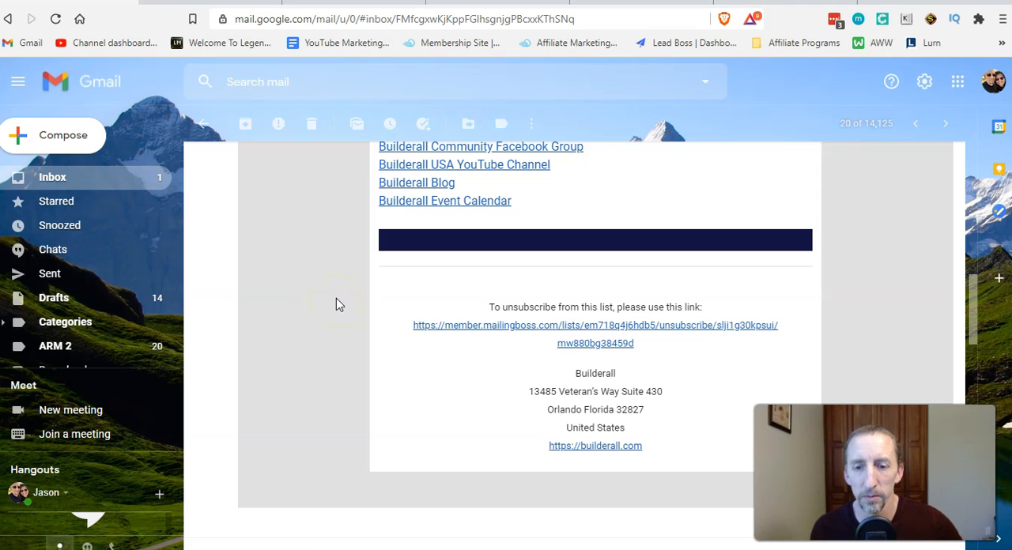
pyautogui.moveTo(594, 271)
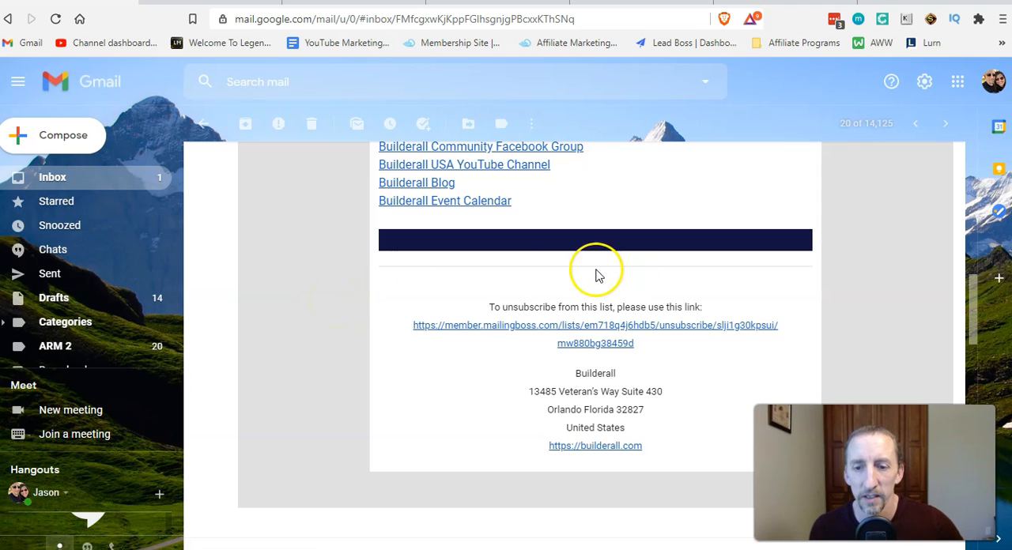
pyautogui.moveTo(601, 313)
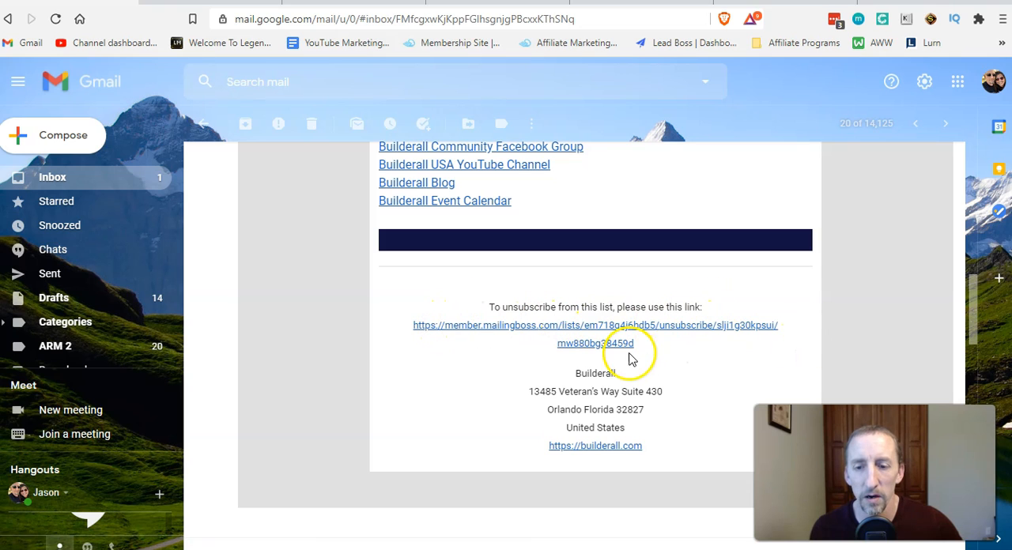
pyautogui.moveTo(582, 351)
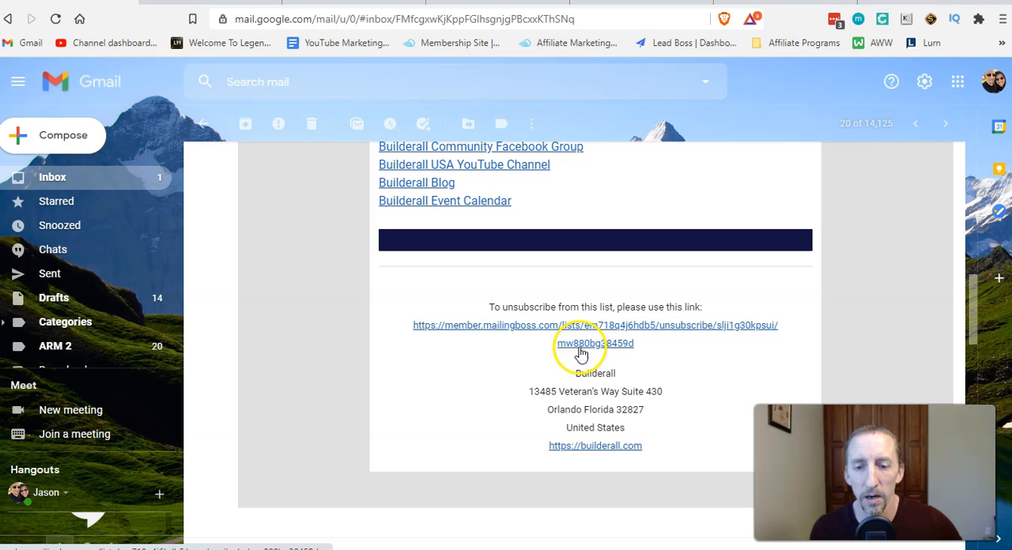
pyautogui.moveTo(557, 459)
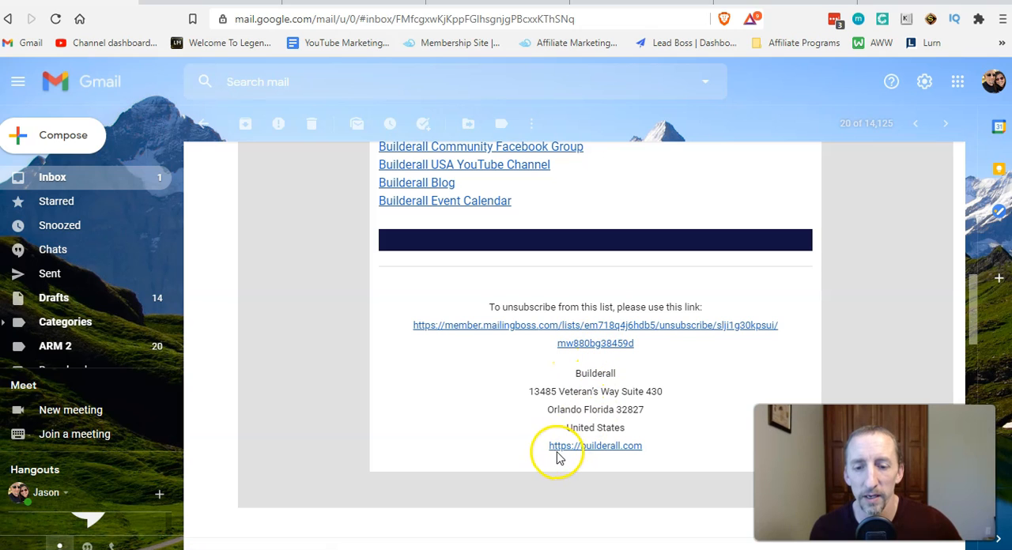
pyautogui.moveTo(604, 450)
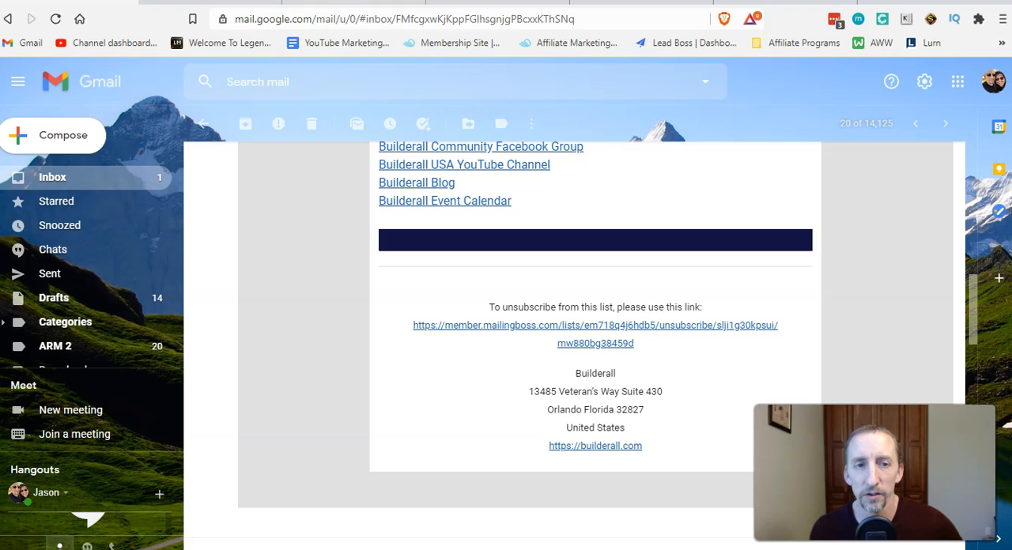
# Step: Show the other Gmail email whose footer links 'please use this link' with the website listed
pyautogui.click(945, 123)
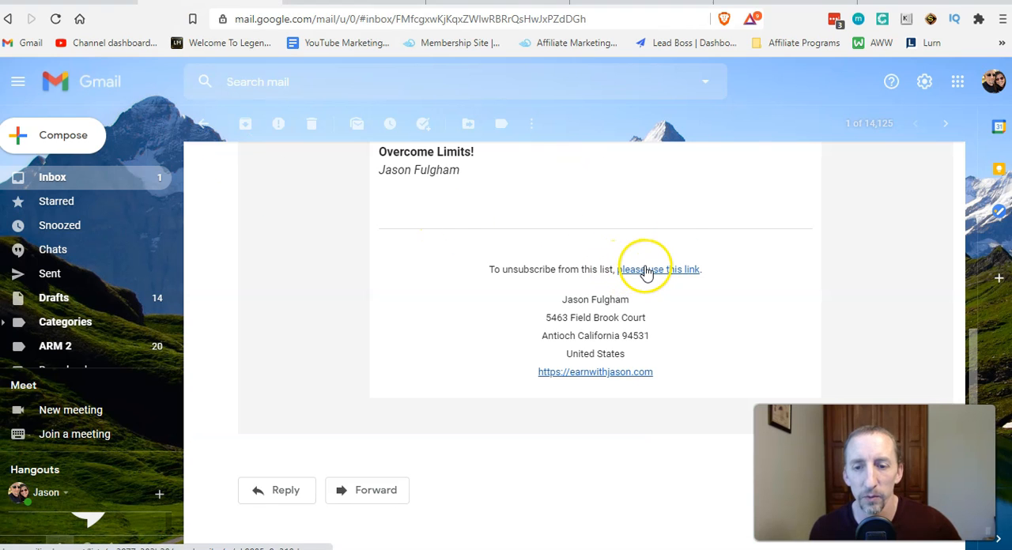
pyautogui.moveTo(632, 272)
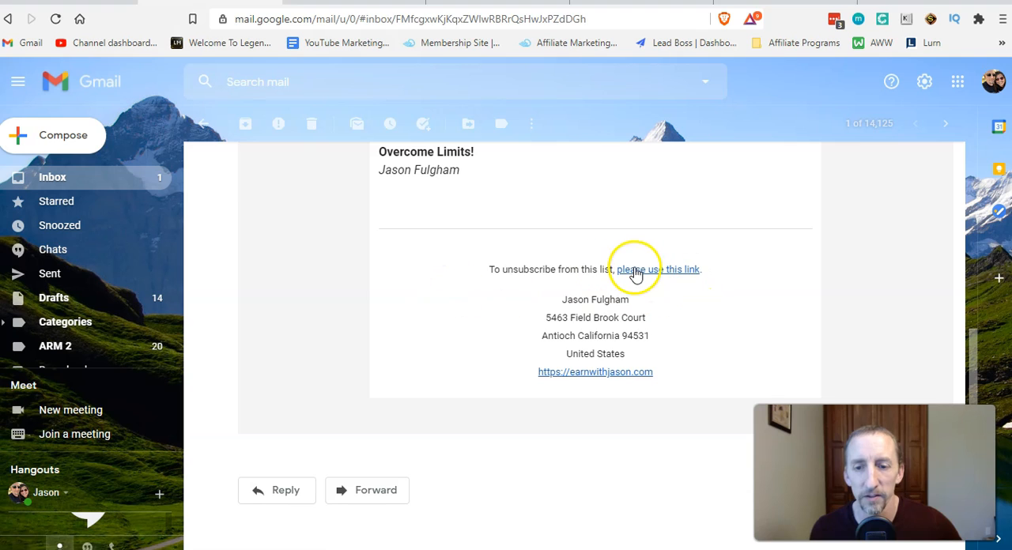
pyautogui.moveTo(863, 294)
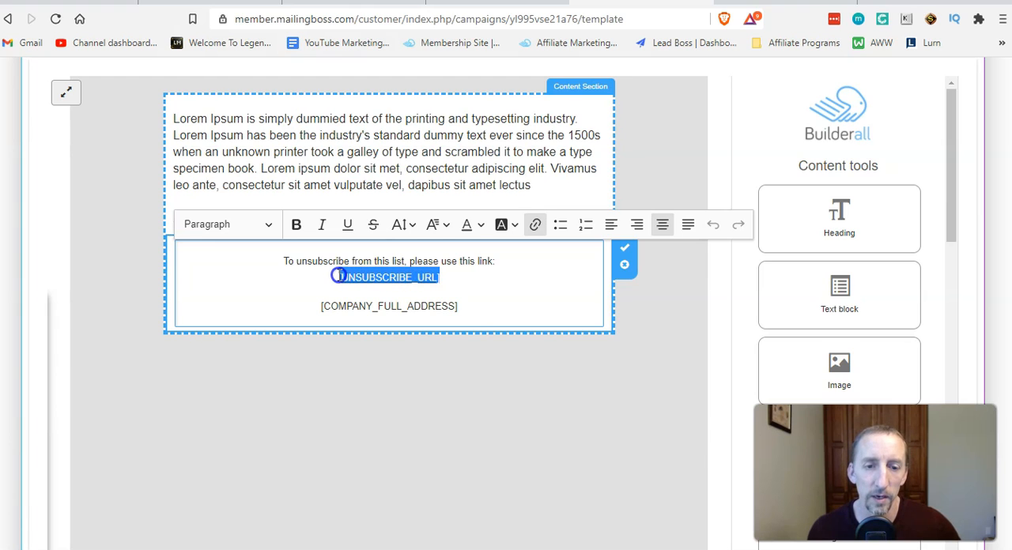
# Step: Copy the unsubscribe placeholder from the footer's unsubscribe sentence
pyautogui.click(388, 276)
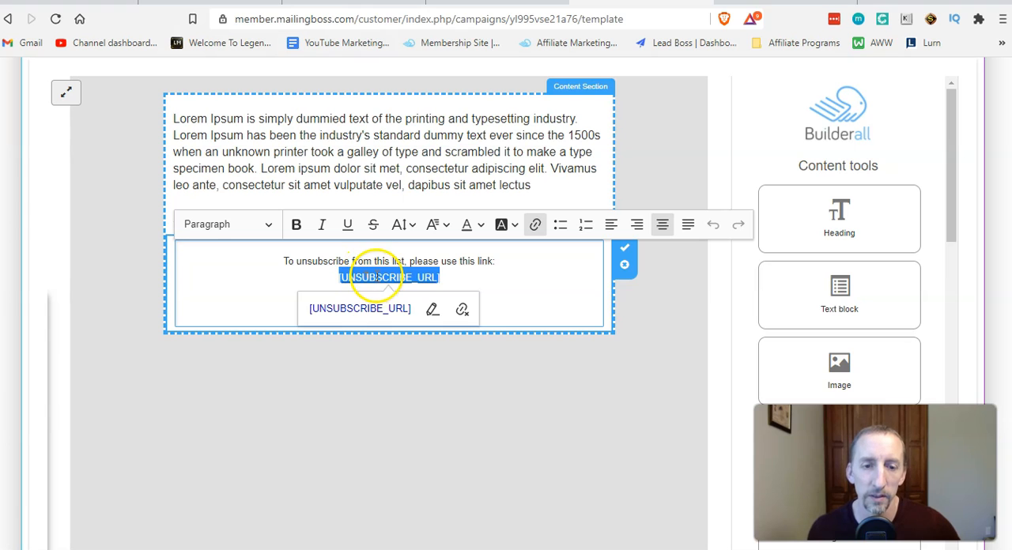
pyautogui.rightClick(387, 277)
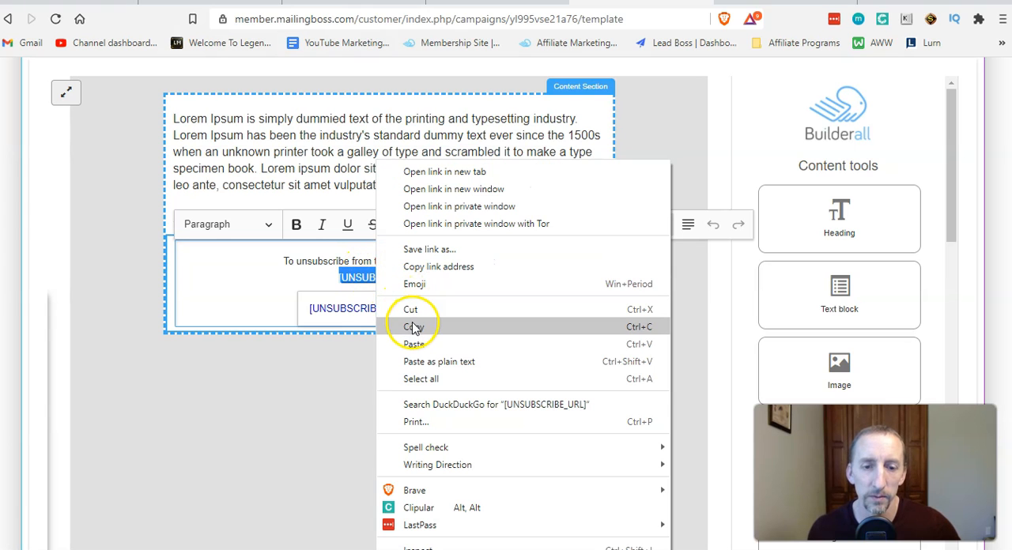
pyautogui.click(411, 325)
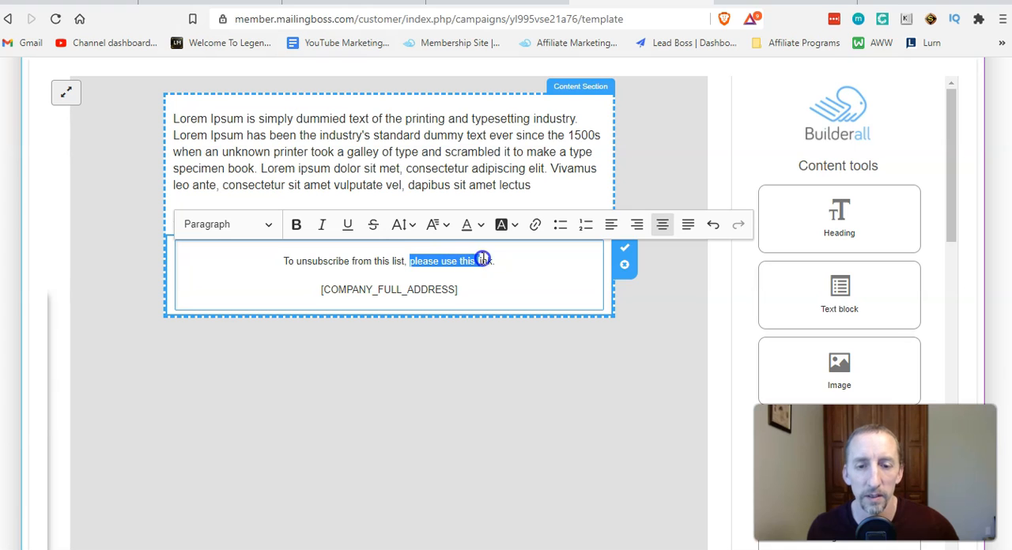
# Step: Link the phrase 'please use this link' to the copied unsubscribe placeholder
pyautogui.click(534, 225)
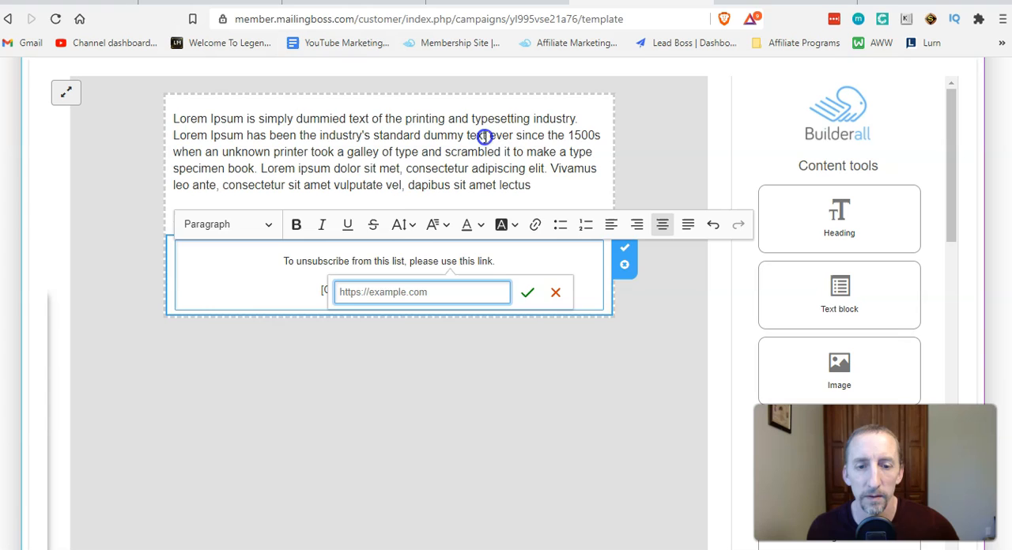
pyautogui.click(528, 292)
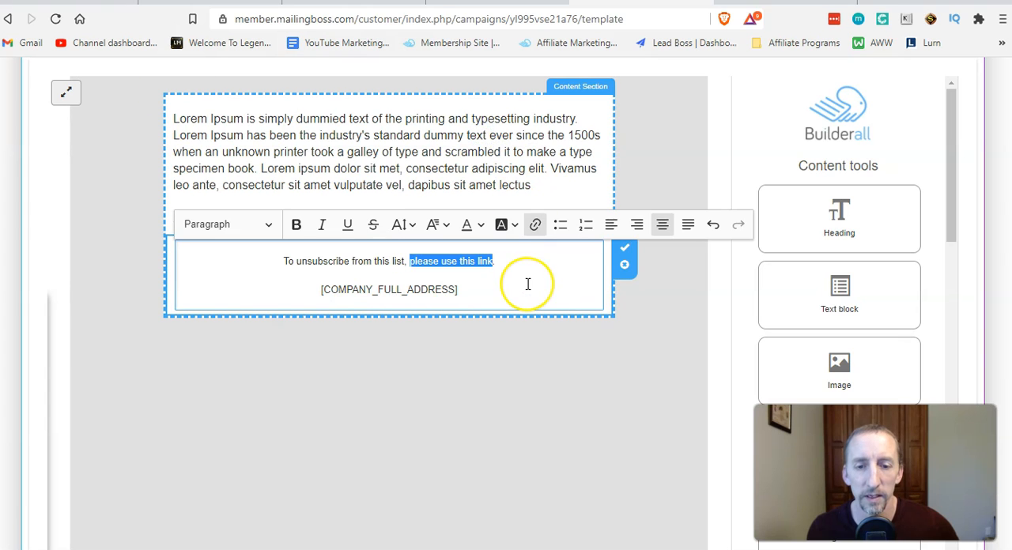
pyautogui.click(528, 284)
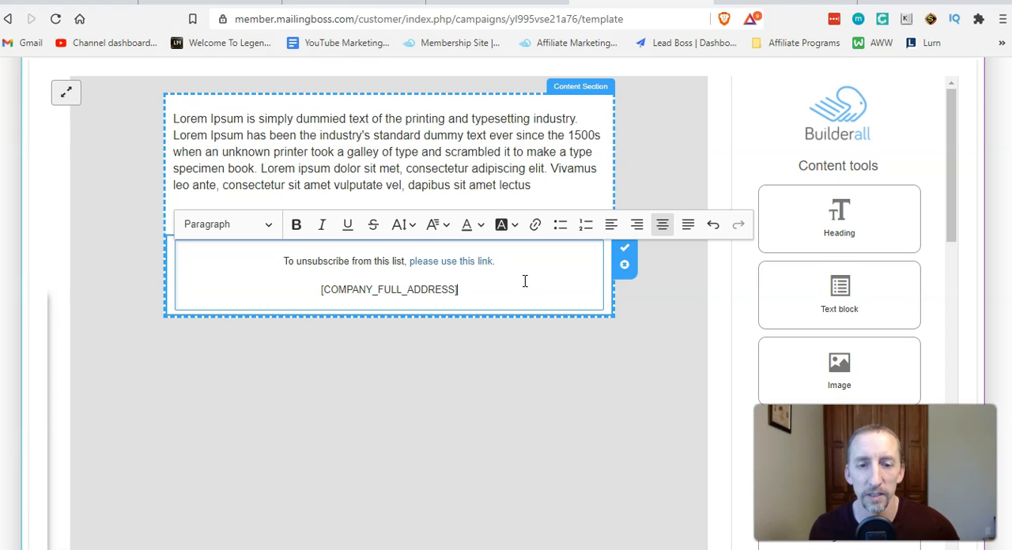
pyautogui.moveTo(474, 272)
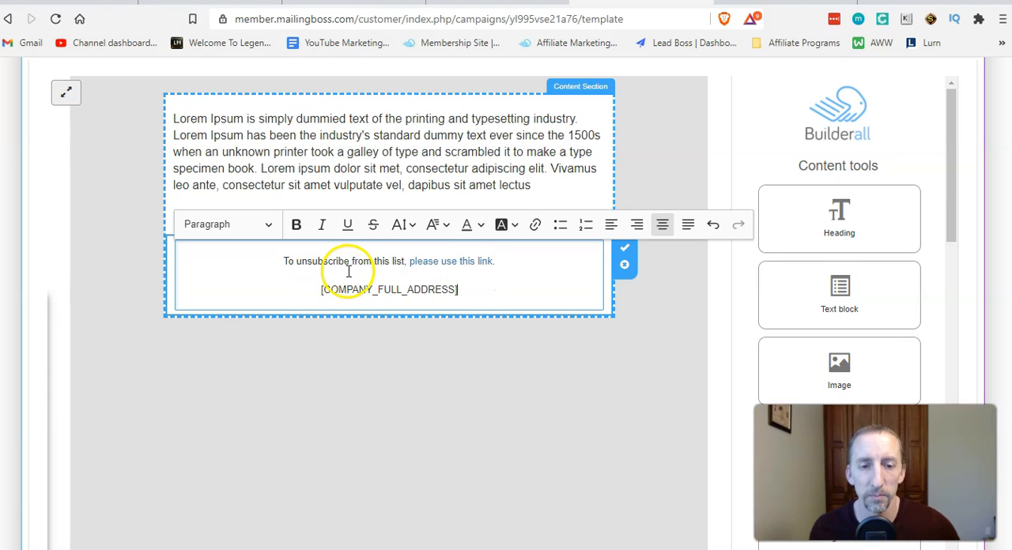
pyautogui.moveTo(455, 271)
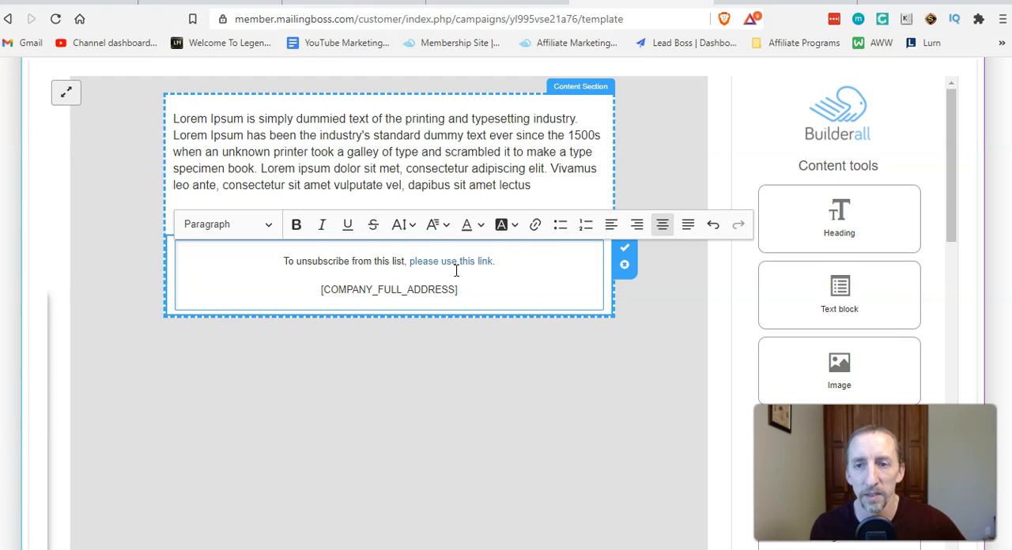
pyautogui.moveTo(589, 396)
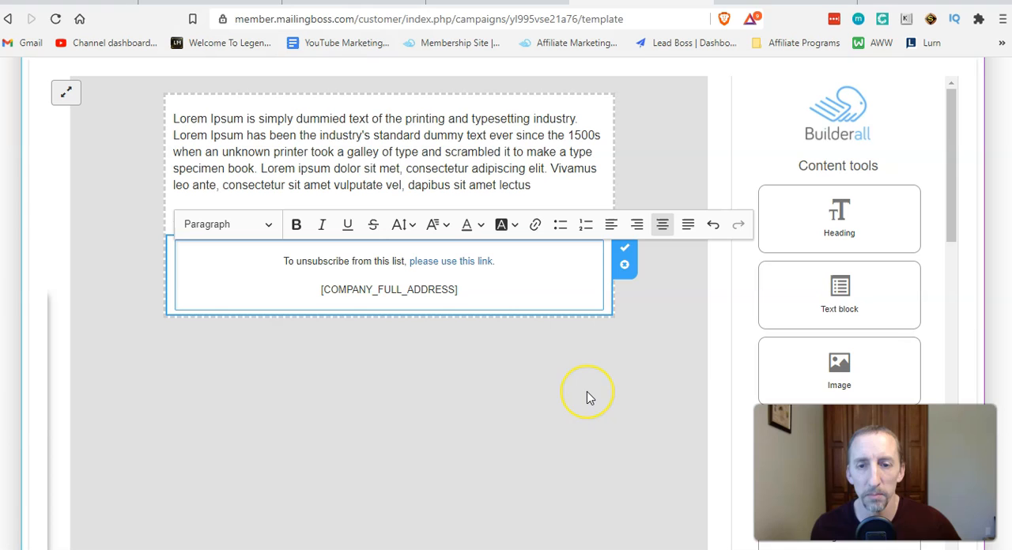
pyautogui.moveTo(392, 261)
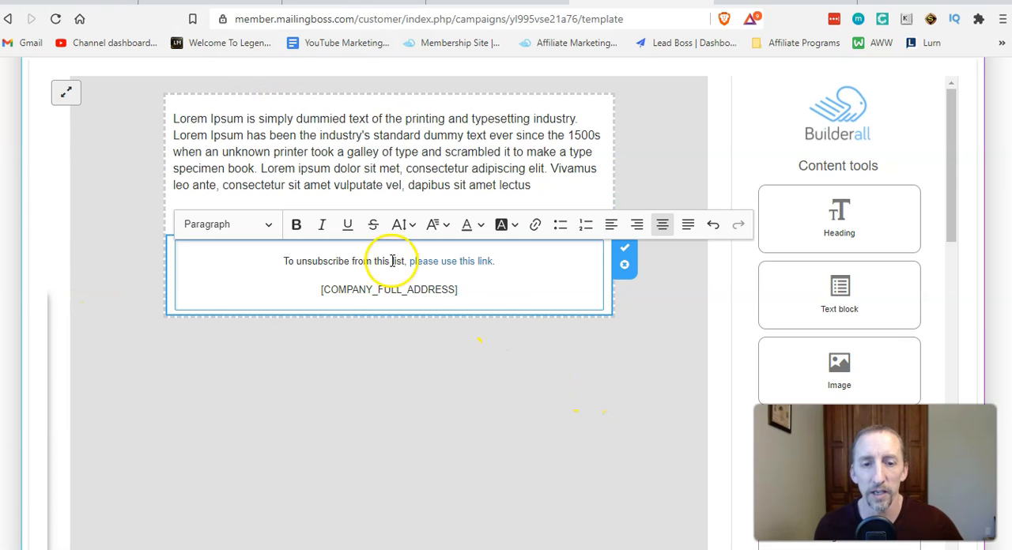
pyautogui.moveTo(735, 299)
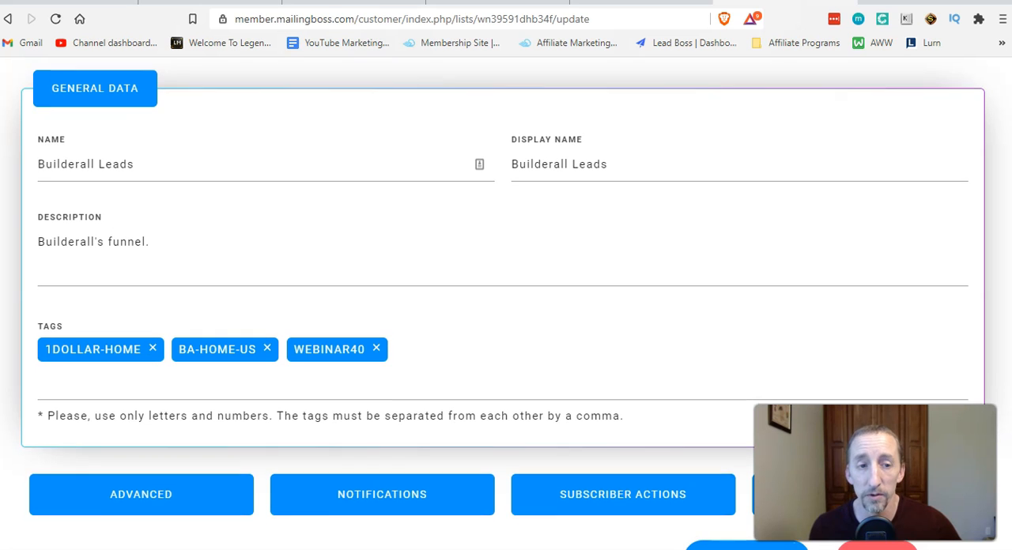
pyautogui.scroll(-3)
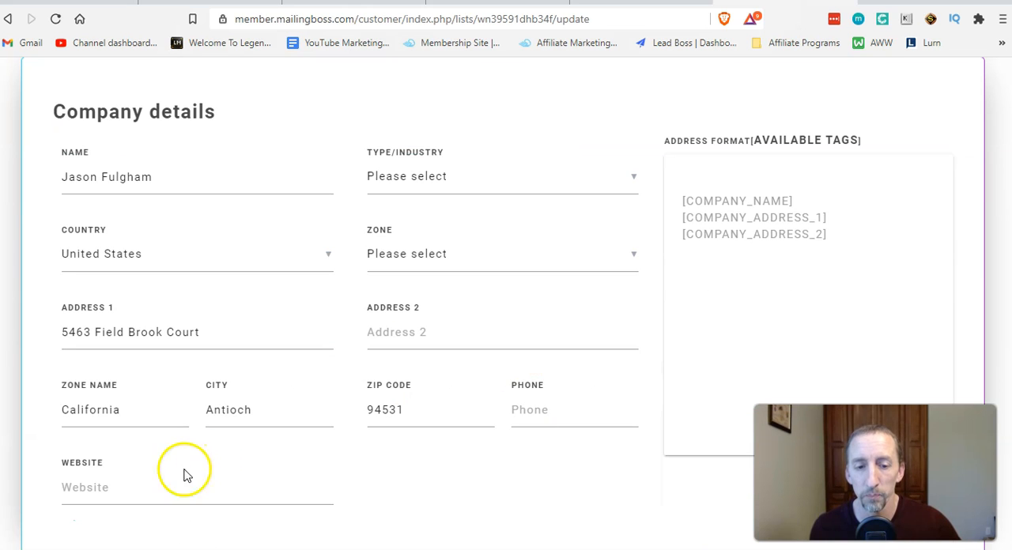
pyautogui.write('https://earnwithjason.com')
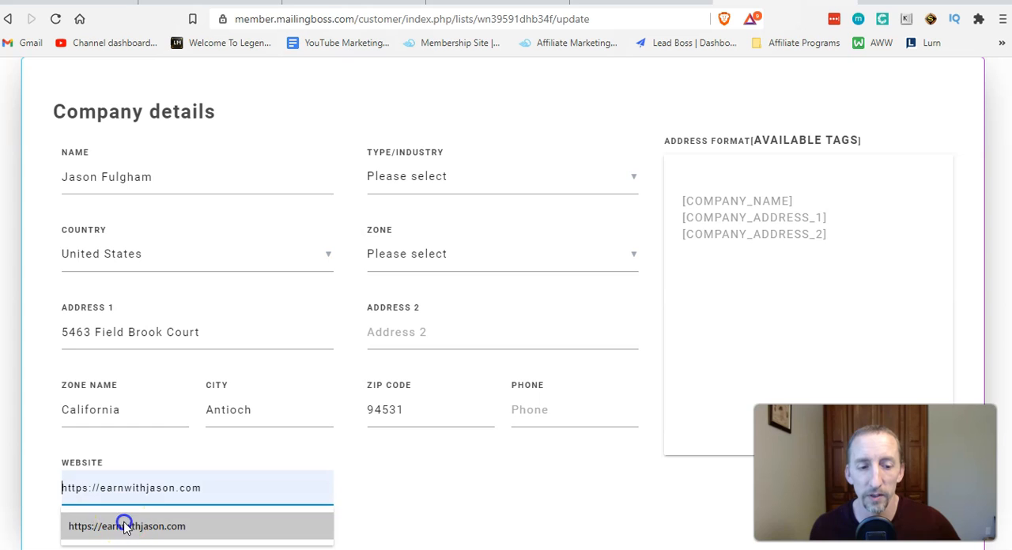
pyautogui.scroll(-3)
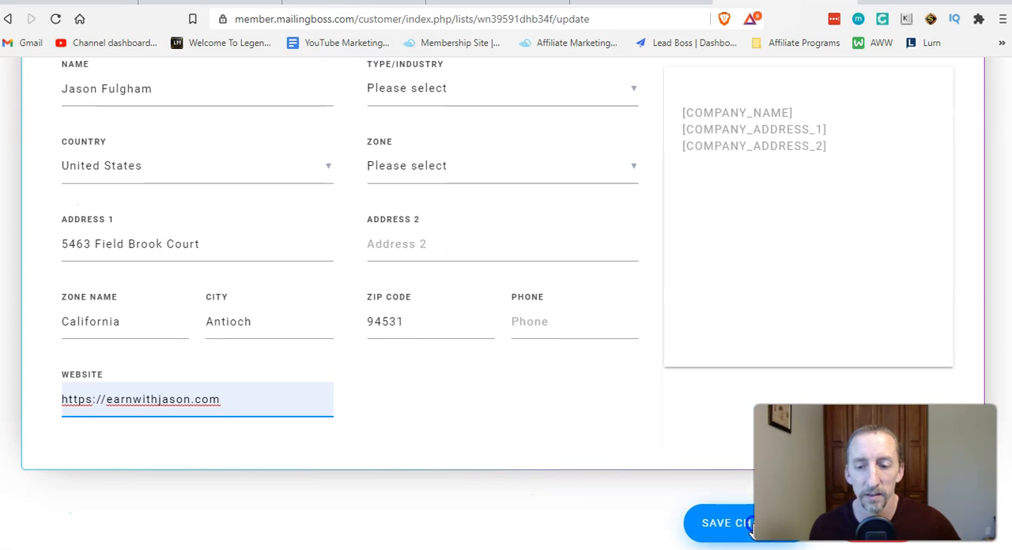
pyautogui.click(727, 522)
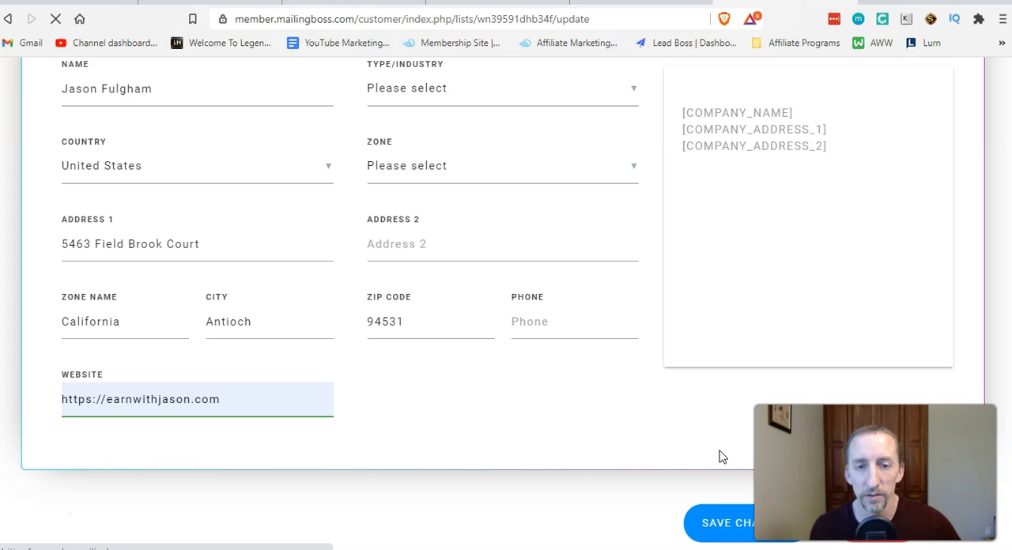
pyautogui.click(730, 522)
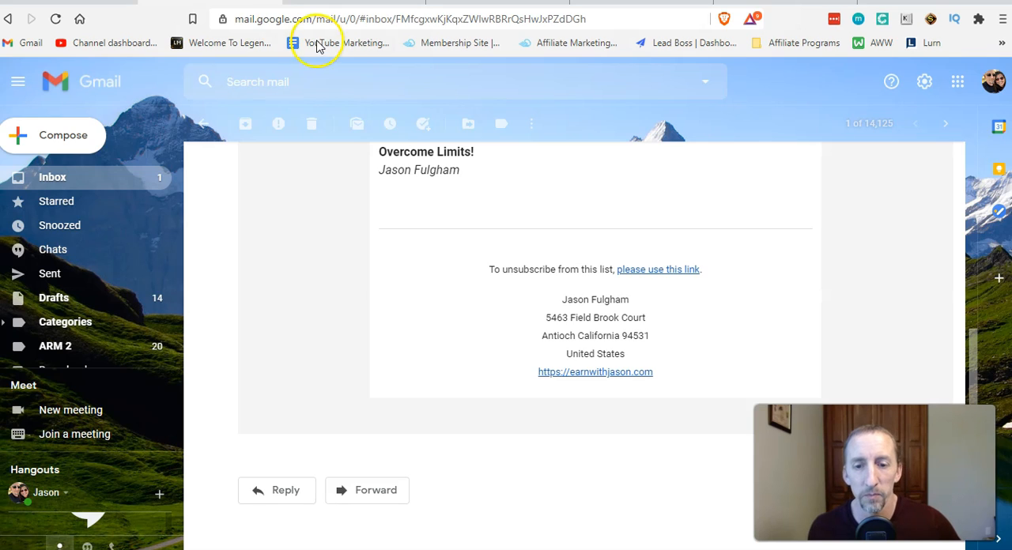
pyautogui.moveTo(620, 234)
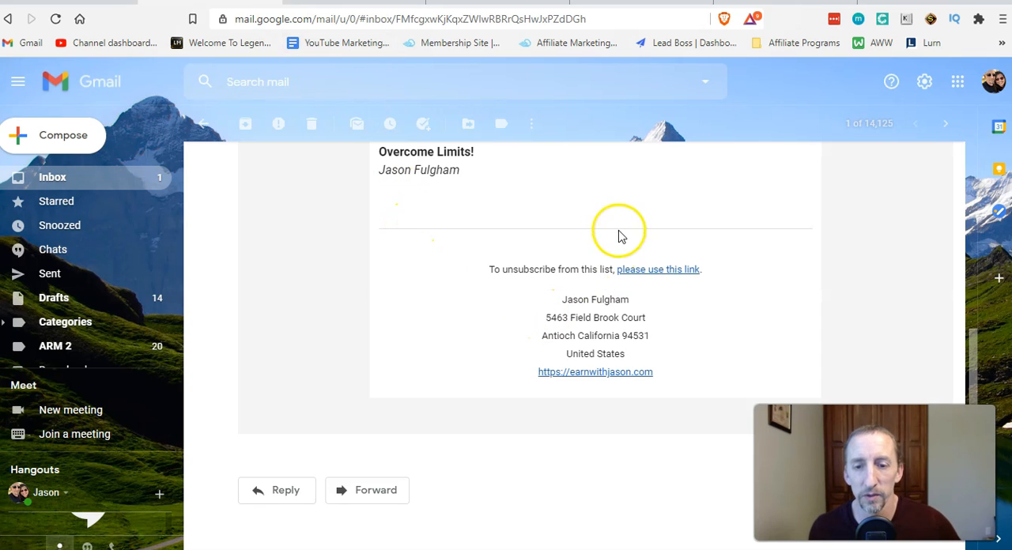
pyautogui.moveTo(440, 259)
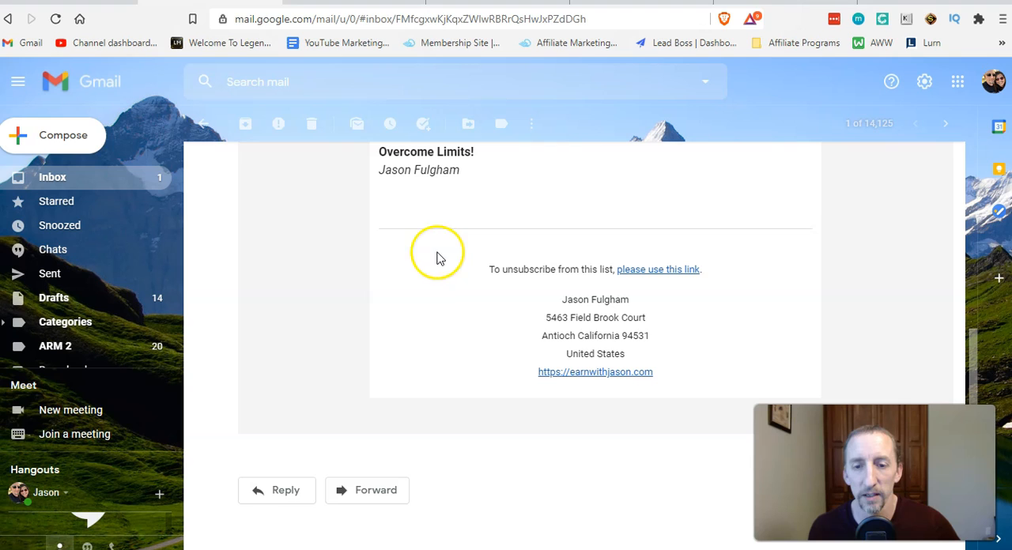
pyautogui.moveTo(471, 283)
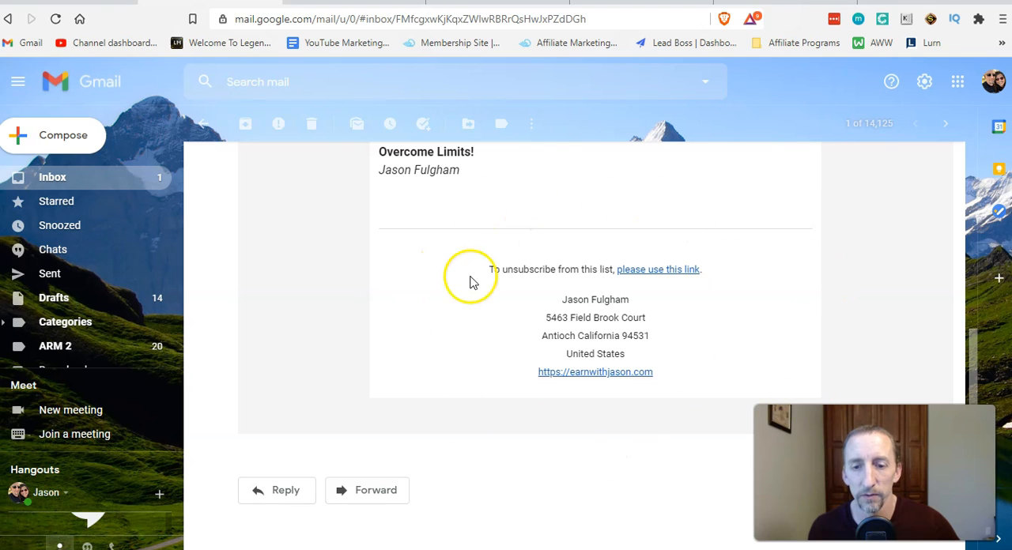
pyautogui.moveTo(528, 328)
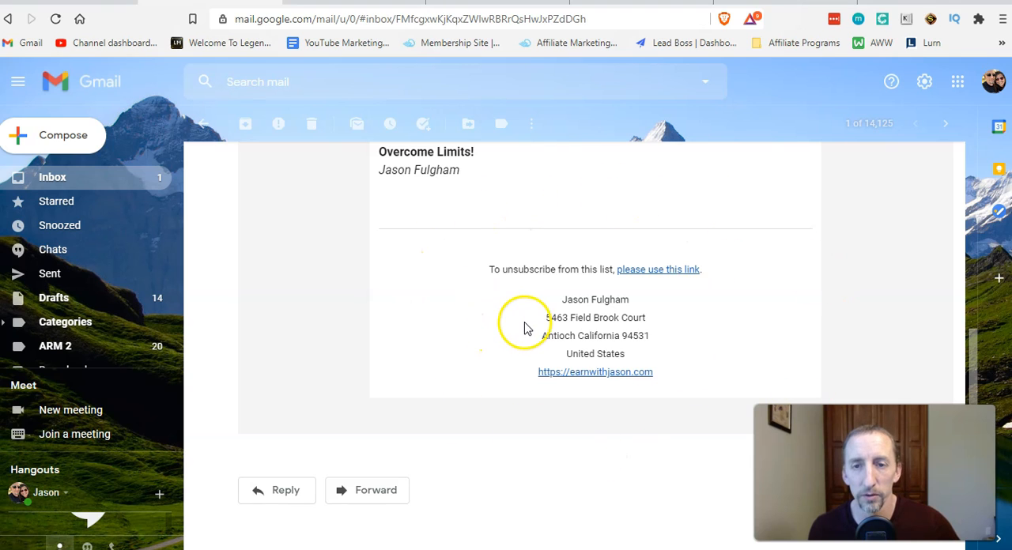
pyautogui.moveTo(456, 307)
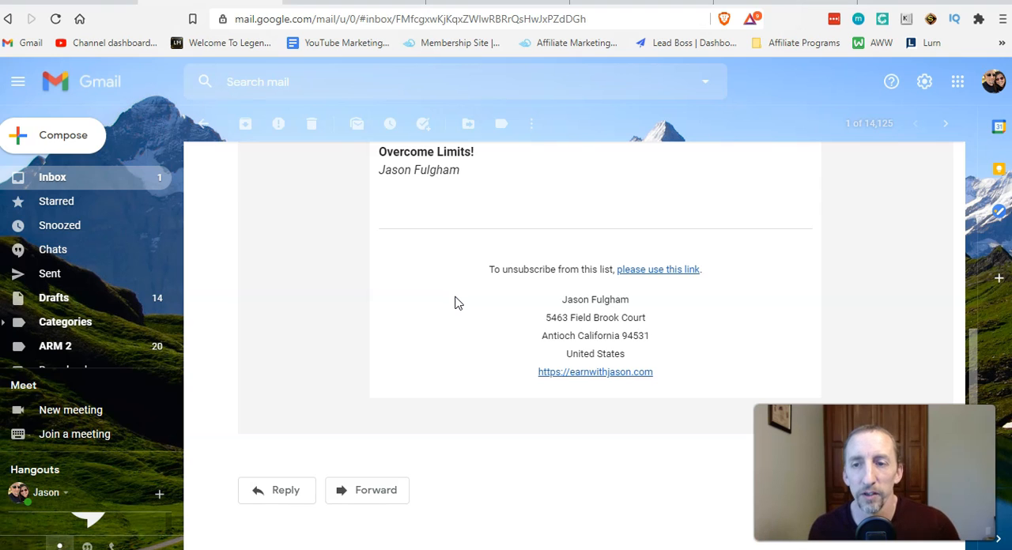
pyautogui.moveTo(186, 378)
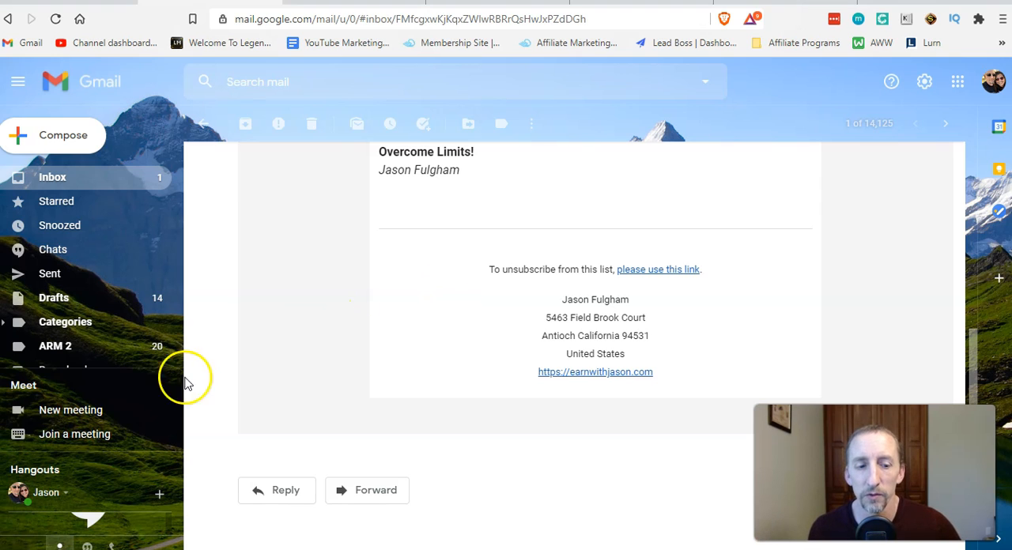